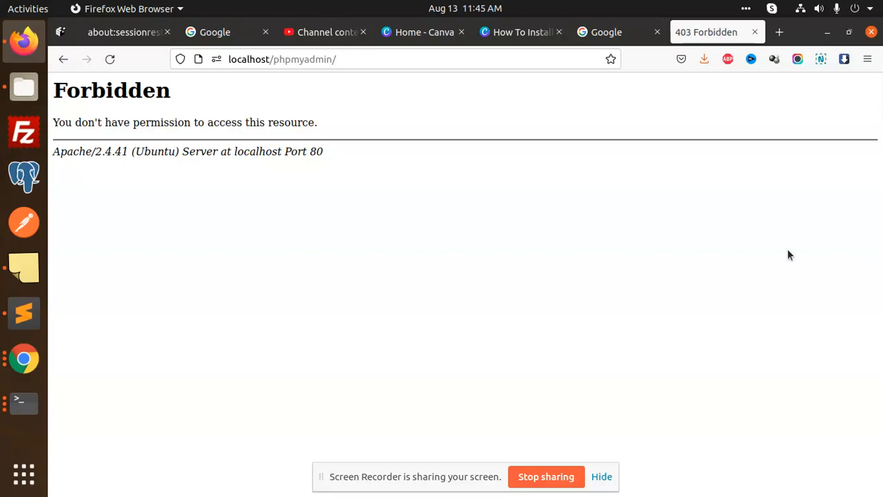
{"action": "mouse_move", "coordinate": [757, 337]}
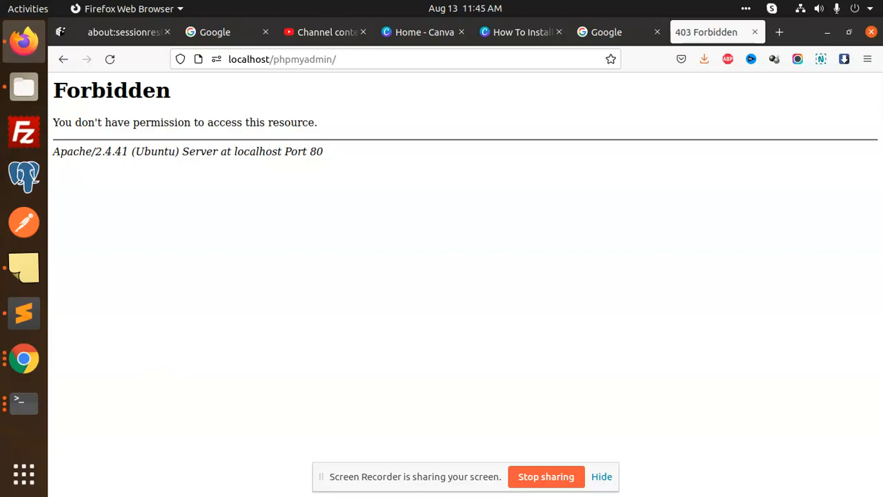
{"action": "mouse_move", "coordinate": [24, 312]}
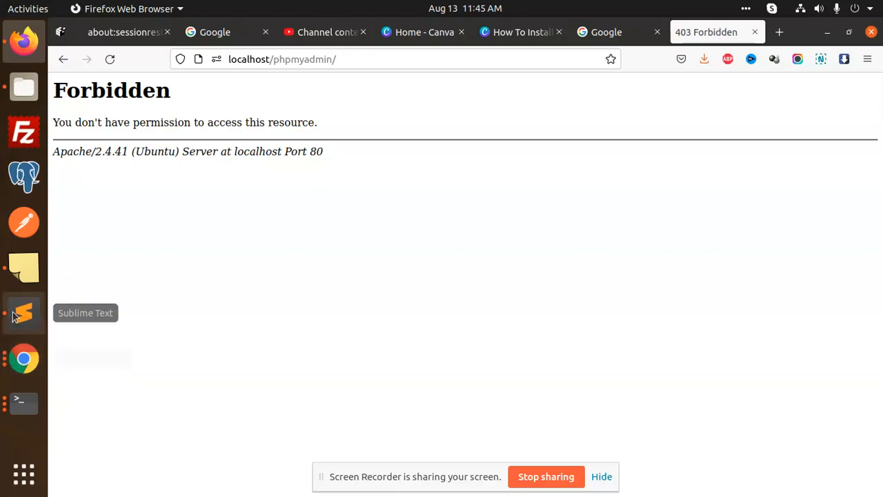
- Review the phpMyAdmin fix notes, scrolling back to the Apache config-link commands, then return to Terminal
{"action": "left_click", "coordinate": [23, 312]}
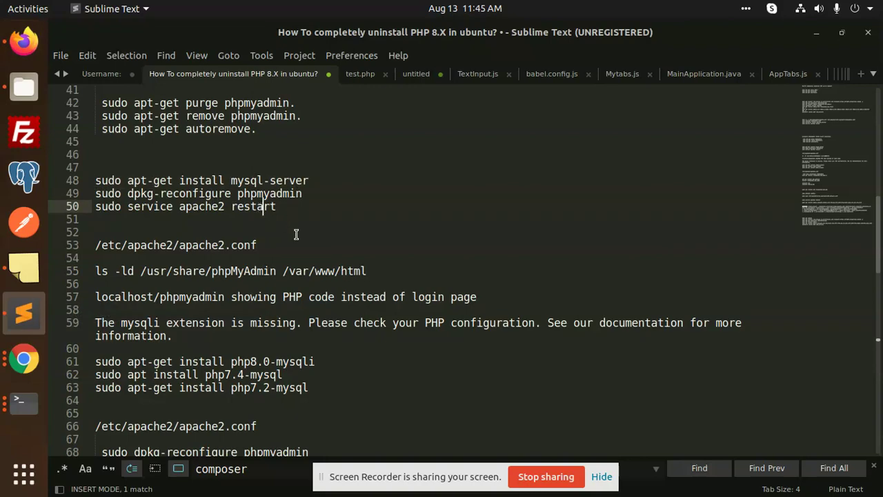
{"action": "scroll", "scroll_direction": "down", "scroll_amount": 3}
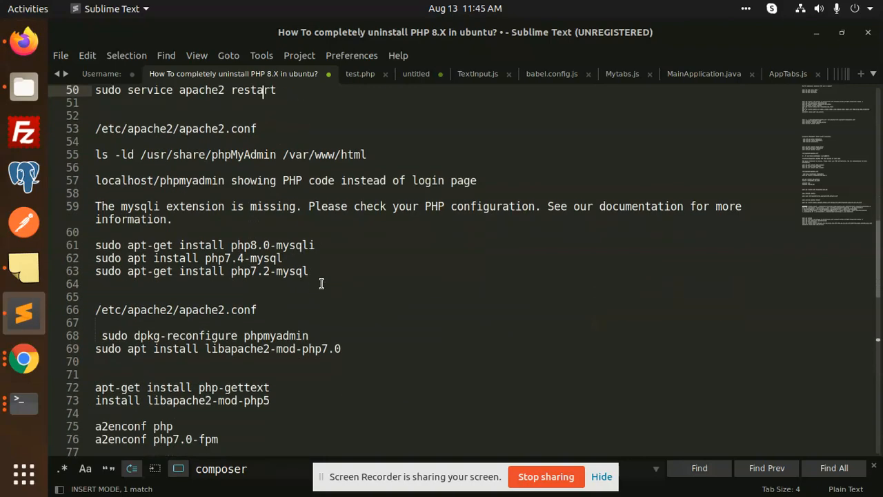
{"action": "scroll", "scroll_direction": "down", "scroll_amount": 3}
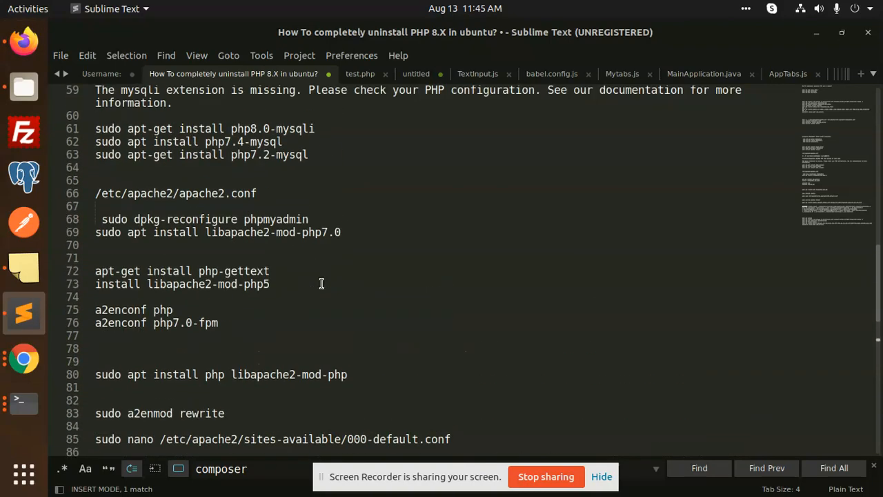
{"action": "scroll", "scroll_direction": "up", "scroll_amount": 3}
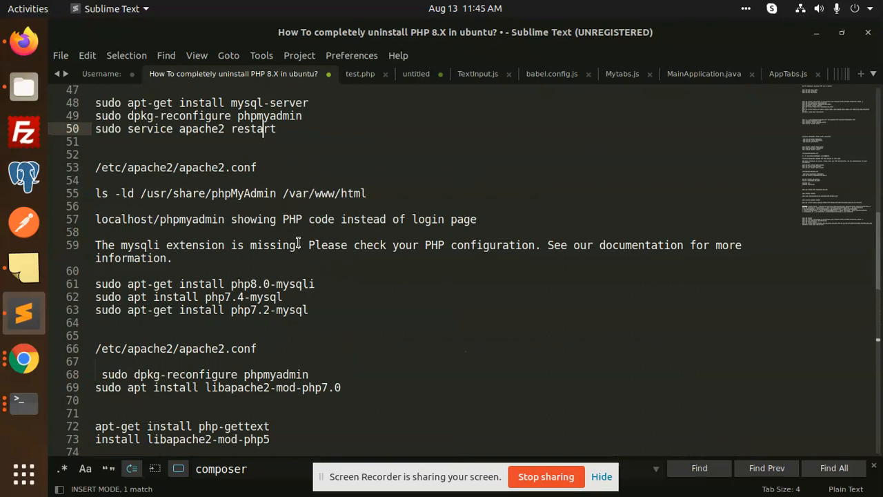
{"action": "scroll", "scroll_direction": "up", "scroll_amount": 3}
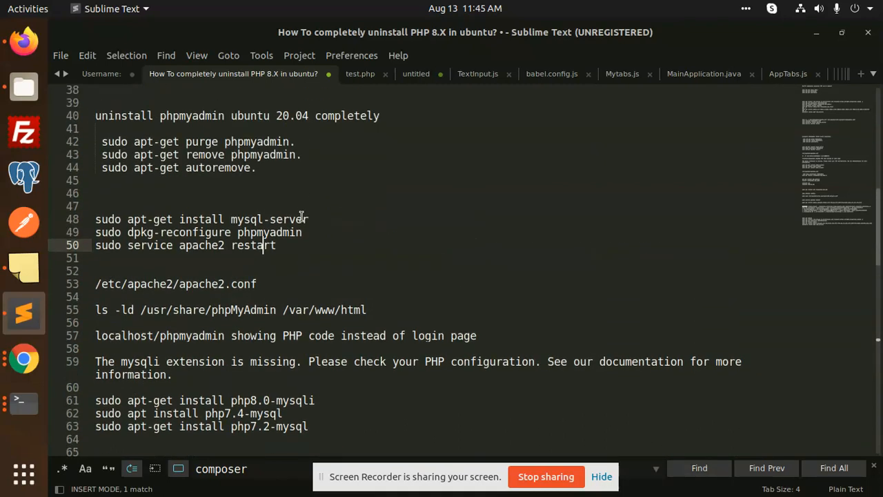
{"action": "scroll", "scroll_direction": "up", "scroll_amount": 3}
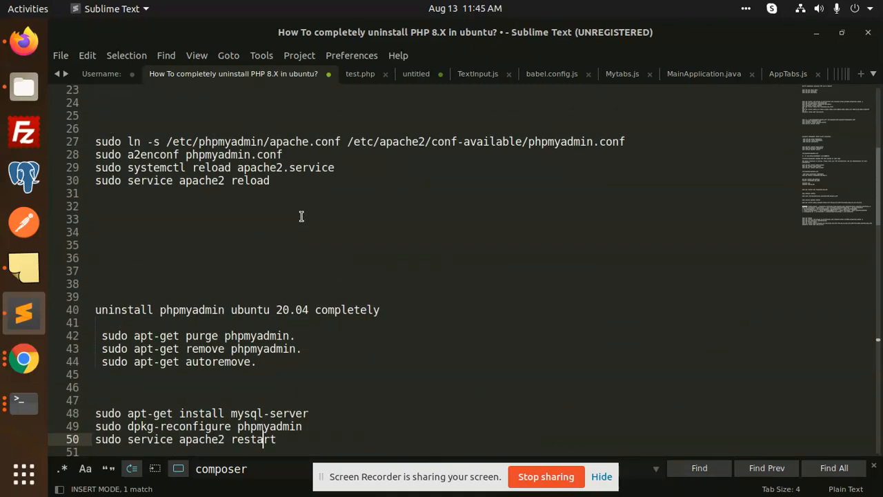
{"action": "left_click", "coordinate": [145, 142]}
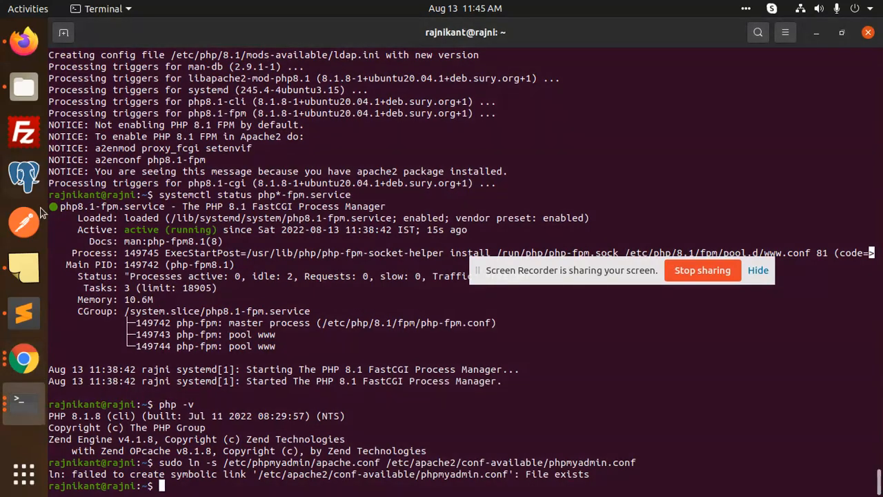
- After the failed phpmyadmin.conf enable and the Apache reload, go back to the Sublime Text notes
{"action": "left_click", "coordinate": [24, 313]}
{"action": "type", "text": "sudo a2enconf phpmyadmin.conf"}
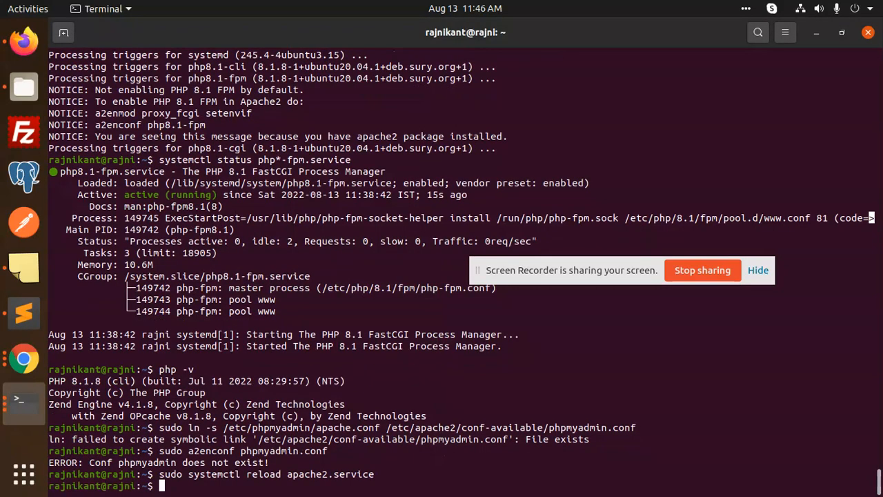
{"action": "left_click", "coordinate": [23, 313]}
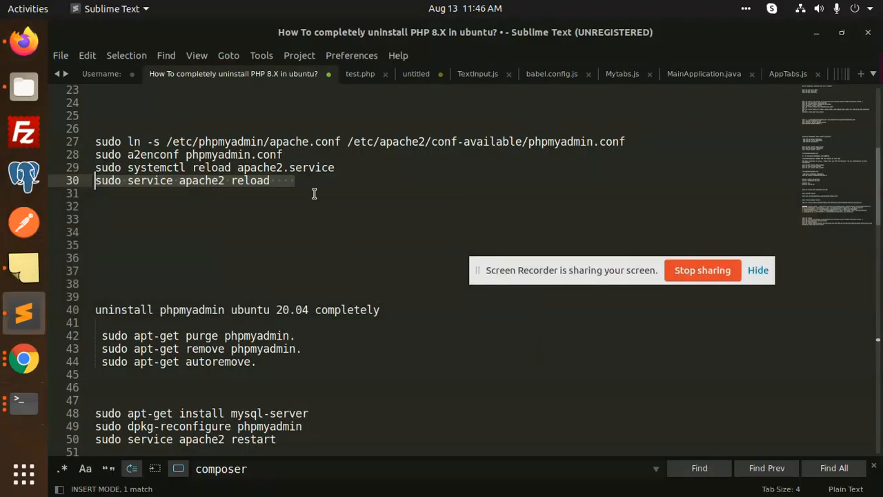
- Scroll the notes to the reinstall section with 'sudo dpkg-reconfigure phpmyadmin' and the Apache restart
{"action": "scroll", "scroll_direction": "up", "scroll_amount": 3}
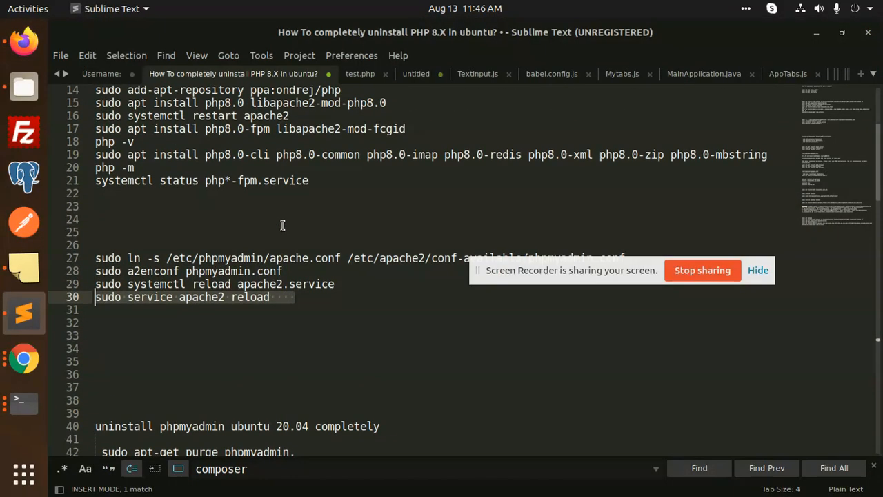
{"action": "scroll", "scroll_direction": "down", "scroll_amount": 3}
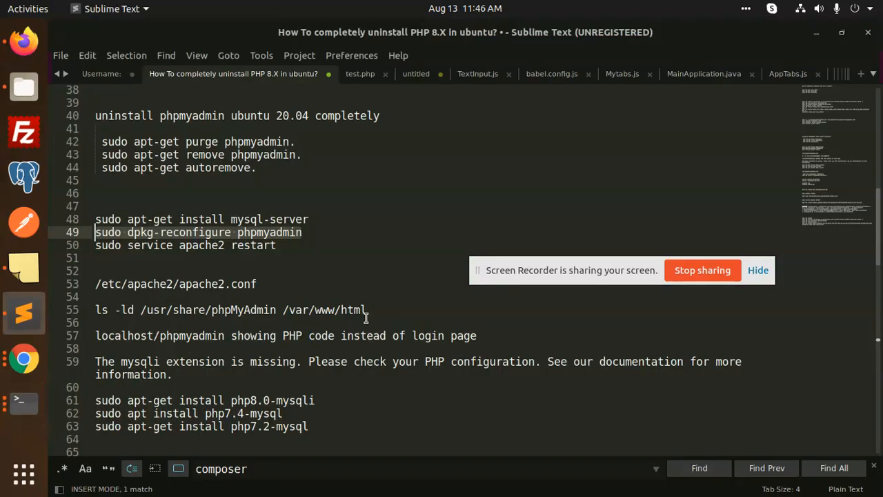
{"action": "mouse_move", "coordinate": [343, 263]}
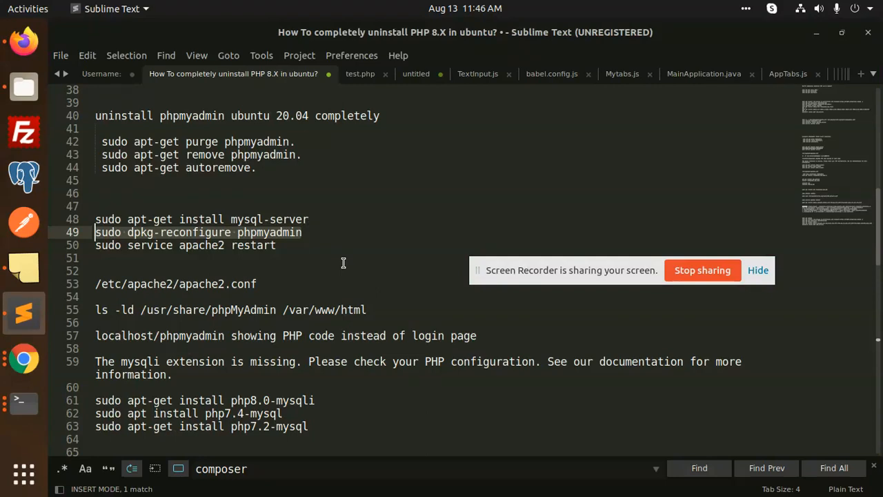
{"action": "scroll", "scroll_direction": "down", "scroll_amount": 3}
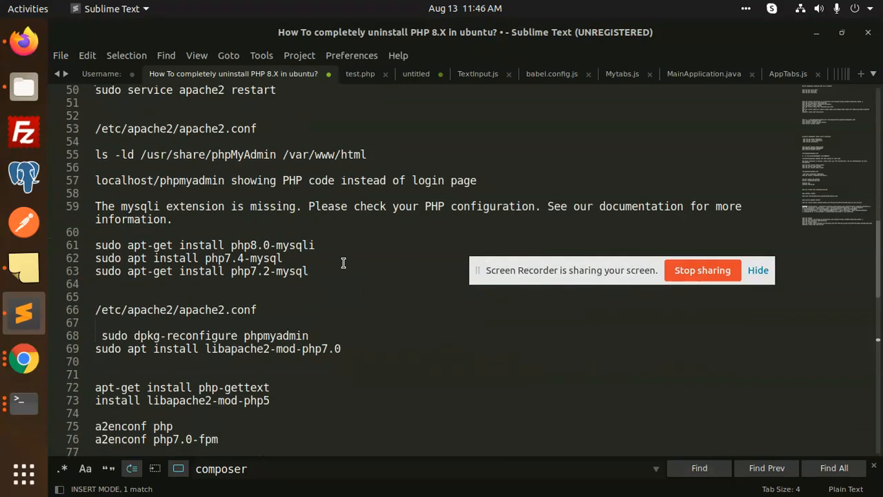
{"action": "scroll", "scroll_direction": "down", "scroll_amount": 3}
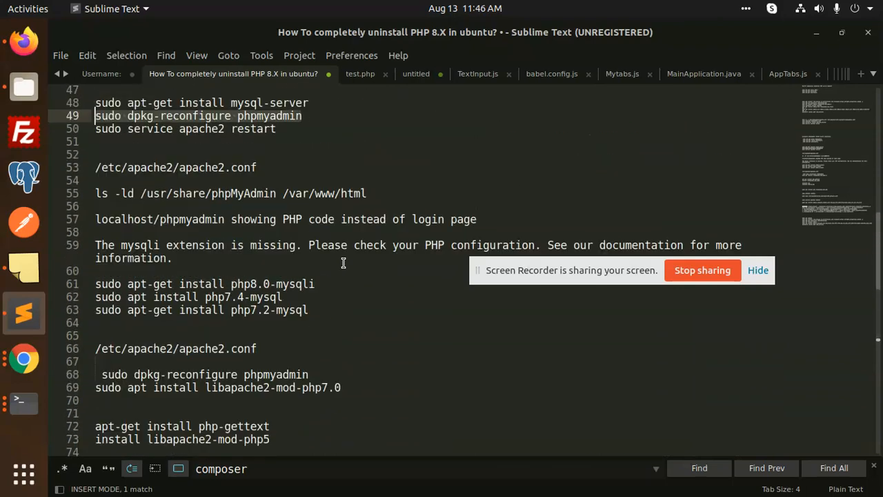
{"action": "scroll", "scroll_direction": "up", "scroll_amount": 3}
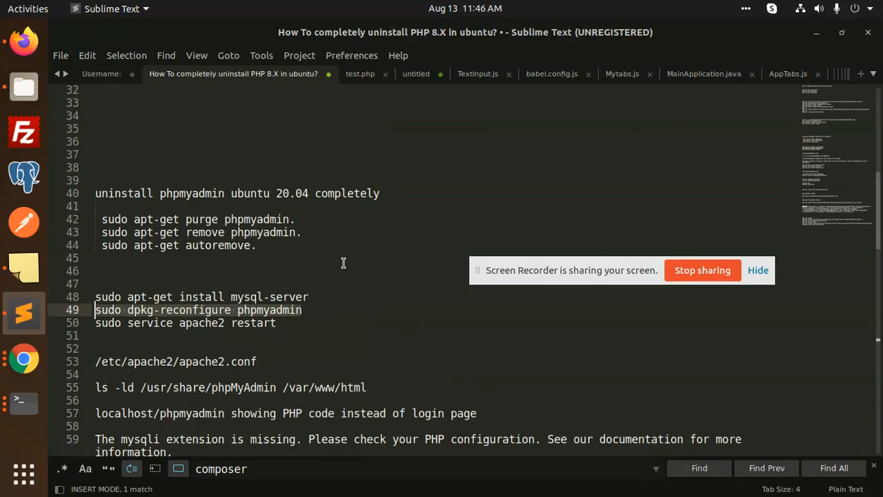
{"action": "scroll", "scroll_direction": "up", "scroll_amount": 3}
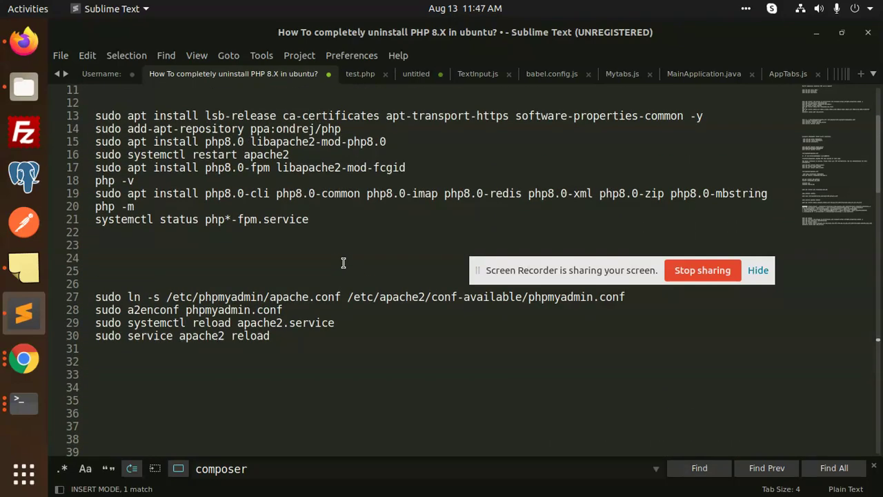
{"action": "scroll", "scroll_direction": "up", "scroll_amount": 3}
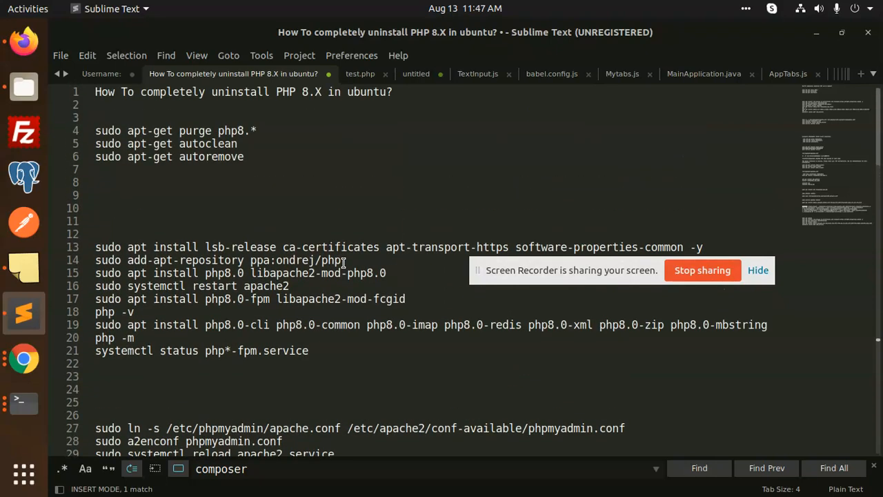
{"action": "scroll", "scroll_direction": "down", "scroll_amount": 3}
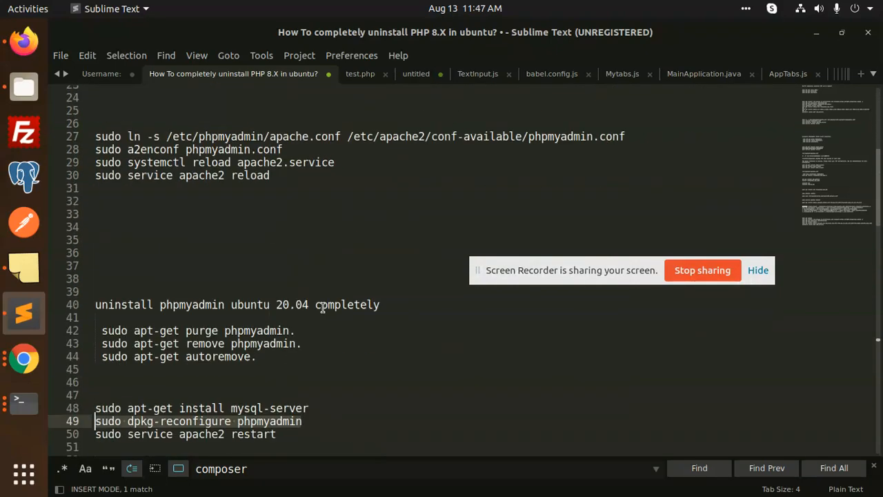
{"action": "scroll", "scroll_direction": "down", "scroll_amount": 3}
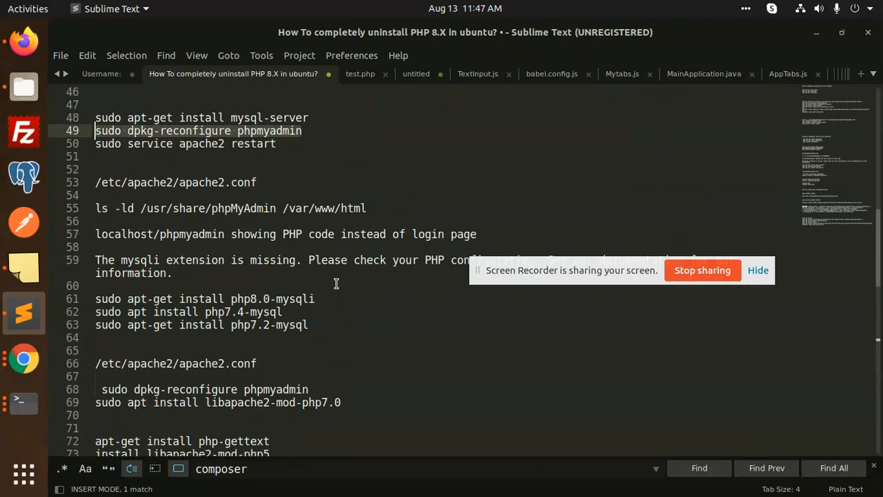
{"action": "scroll", "scroll_direction": "down", "scroll_amount": 3}
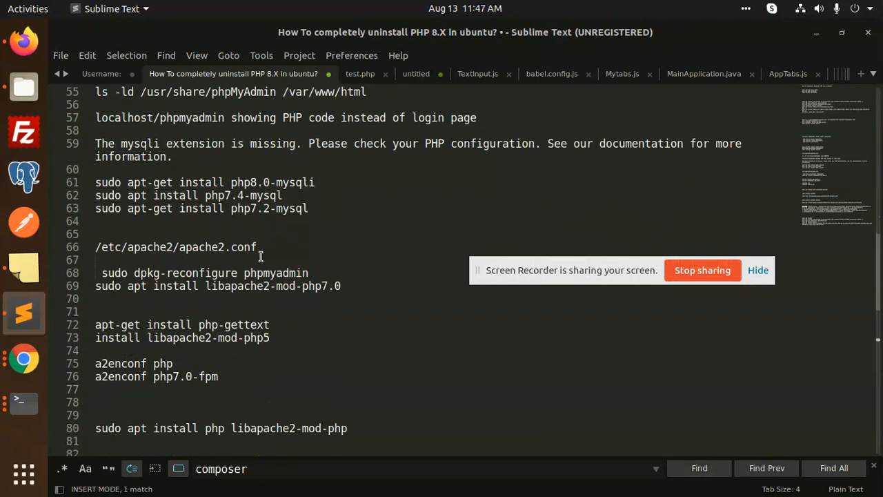
{"action": "scroll", "scroll_direction": "down", "scroll_amount": 3}
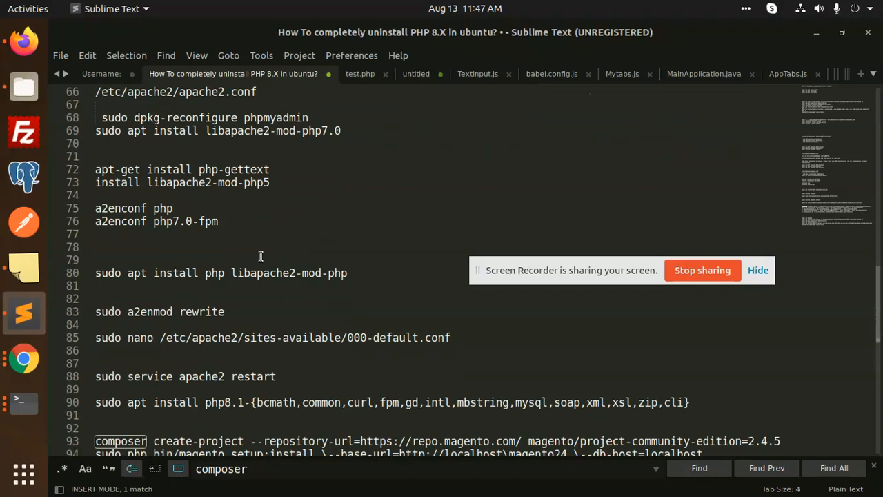
{"action": "scroll", "scroll_direction": "down", "scroll_amount": 3}
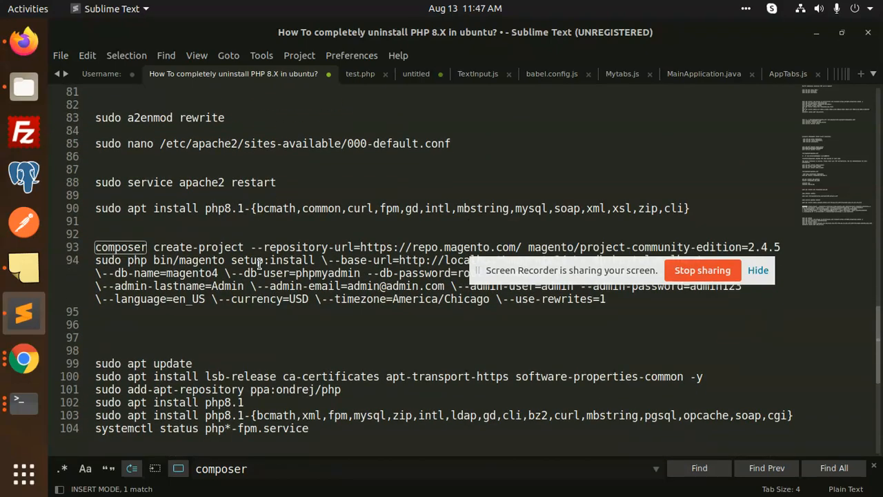
{"action": "scroll", "scroll_direction": "down", "scroll_amount": 3}
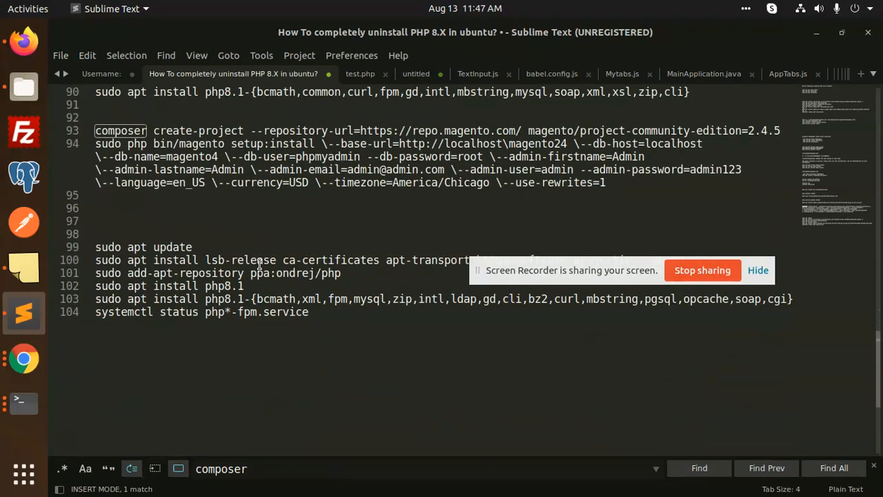
{"action": "scroll", "scroll_direction": "up", "scroll_amount": 3}
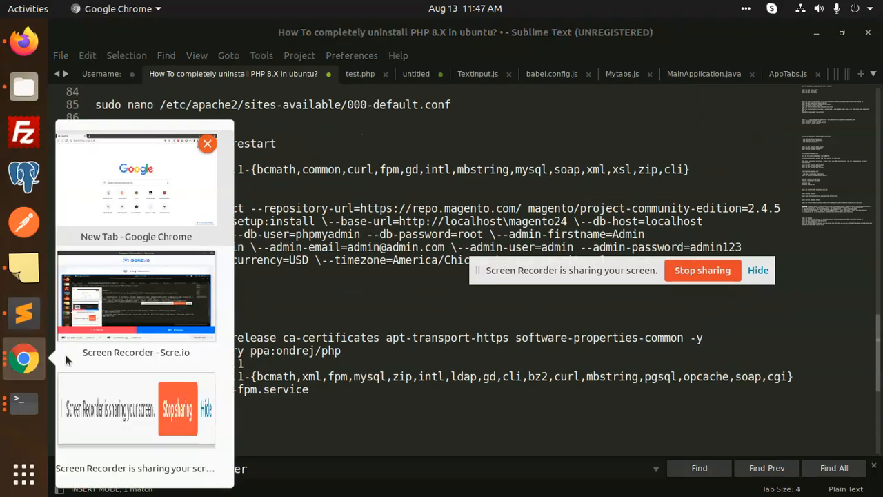
- Confirm localhost/phpmyadmin in Firefox still shows 403 Forbidden, then return to the terminal
{"action": "left_click", "coordinate": [136, 296]}
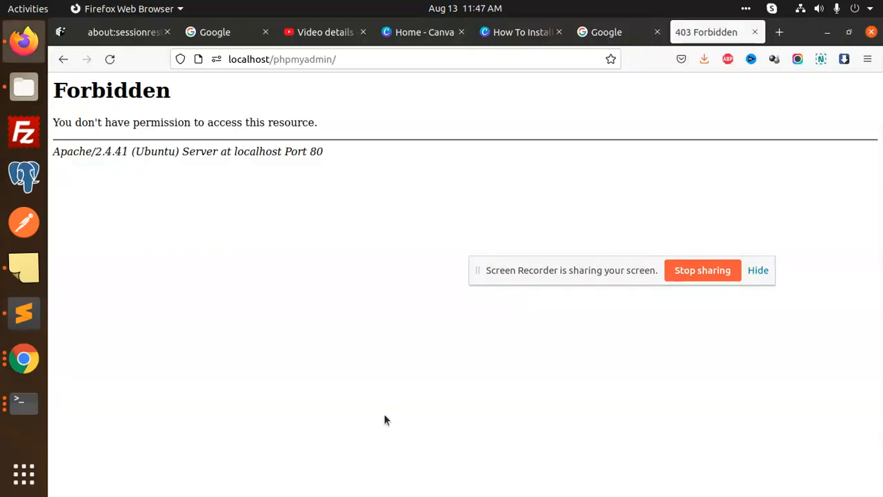
{"action": "left_click", "coordinate": [24, 312]}
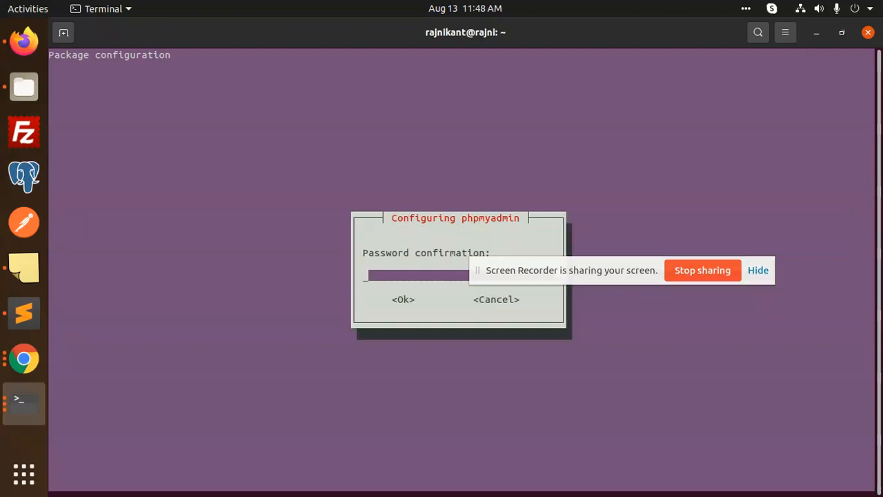
- Confirm the phpMyAdmin password and install php-mbstring, php-zip, php-gd, php-json and php-curl
{"action": "type", "text": "****"}
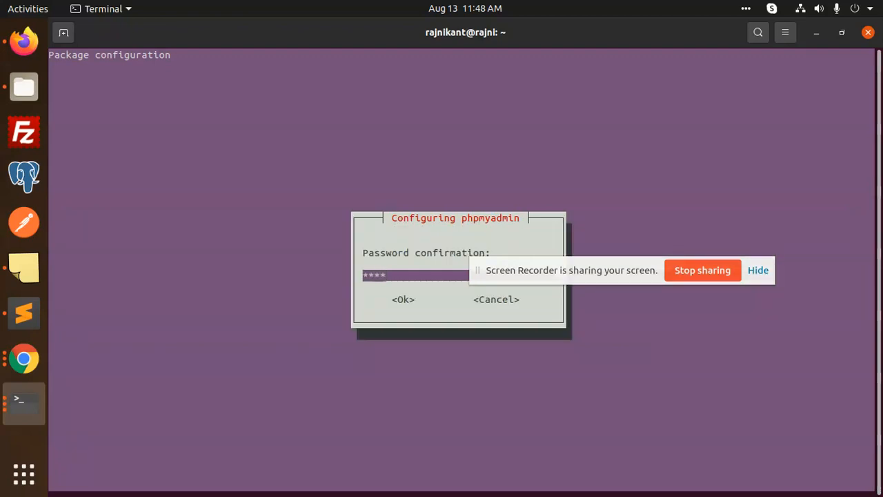
{"action": "left_click", "coordinate": [403, 298]}
{"action": "type", "text": "y"}
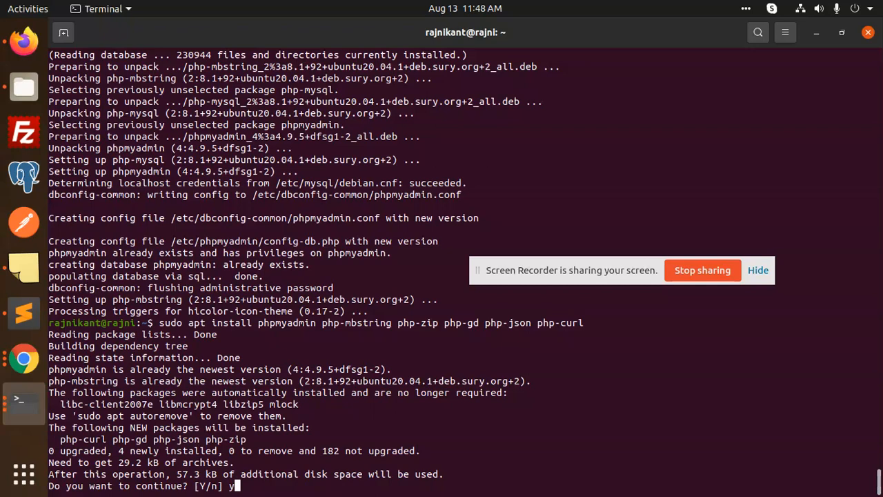
{"action": "key", "text": "Return"}
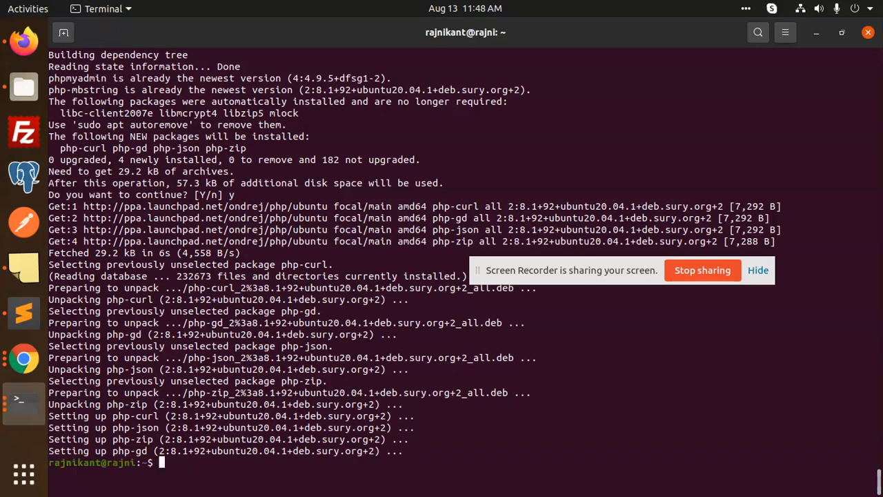
{"action": "left_click", "coordinate": [24, 312]}
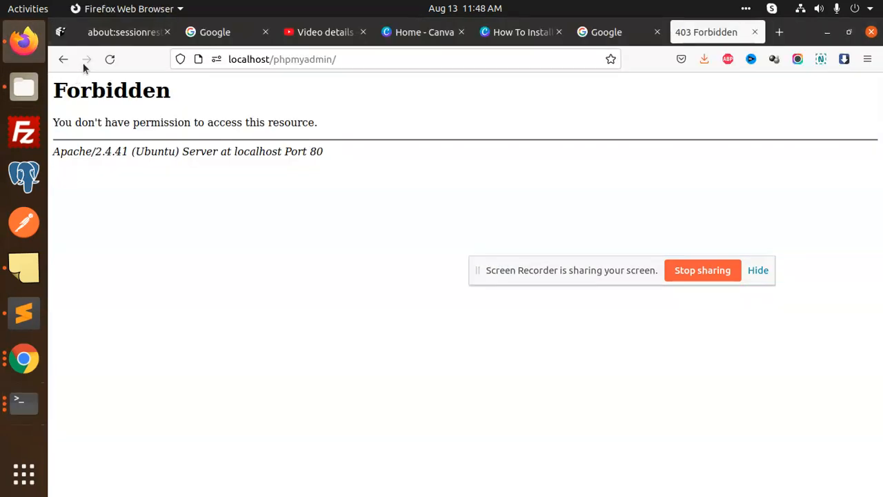
- Reload the localhost/phpmyadmin tab in Firefox, which now loads as a blank page
{"action": "left_click", "coordinate": [109, 59]}
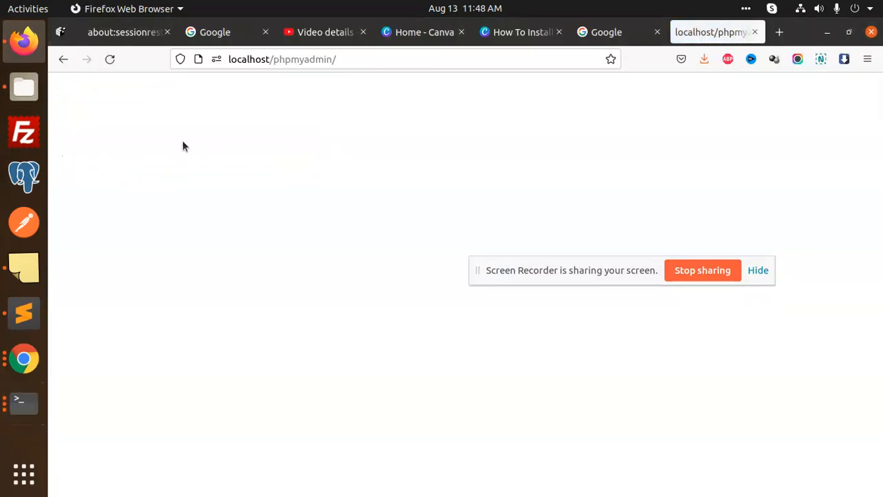
{"action": "mouse_move", "coordinate": [323, 91]}
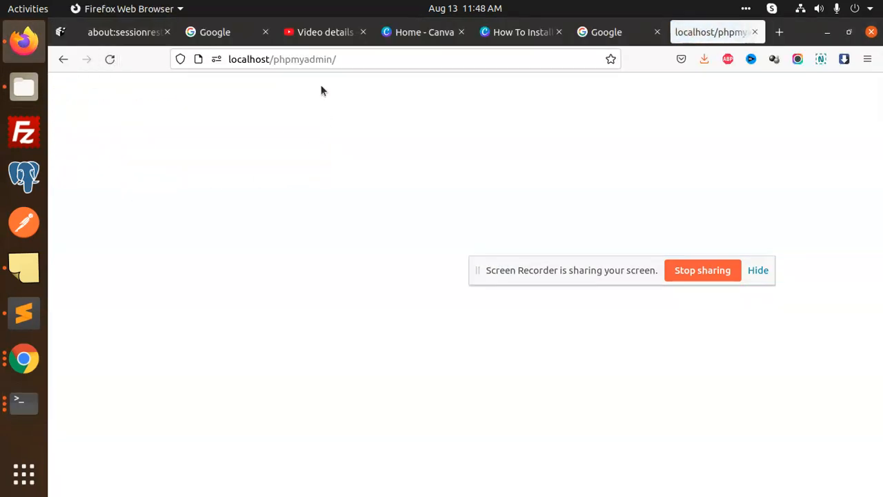
{"action": "mouse_move", "coordinate": [308, 111]}
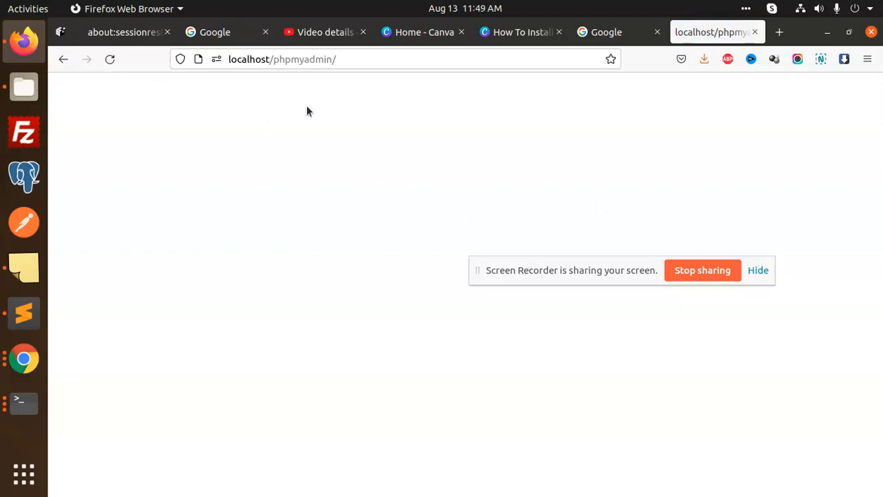